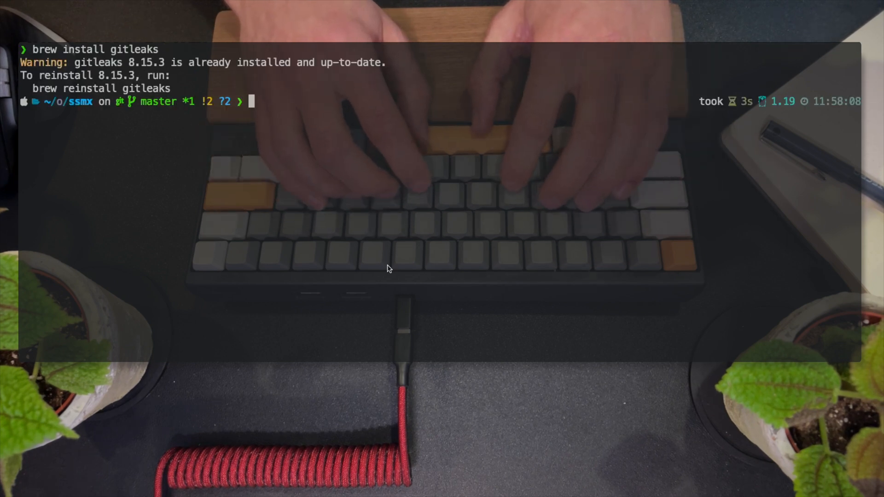
- Start the brew install gitleaks command to confirm gitleaks is already installed
text(gitleas)
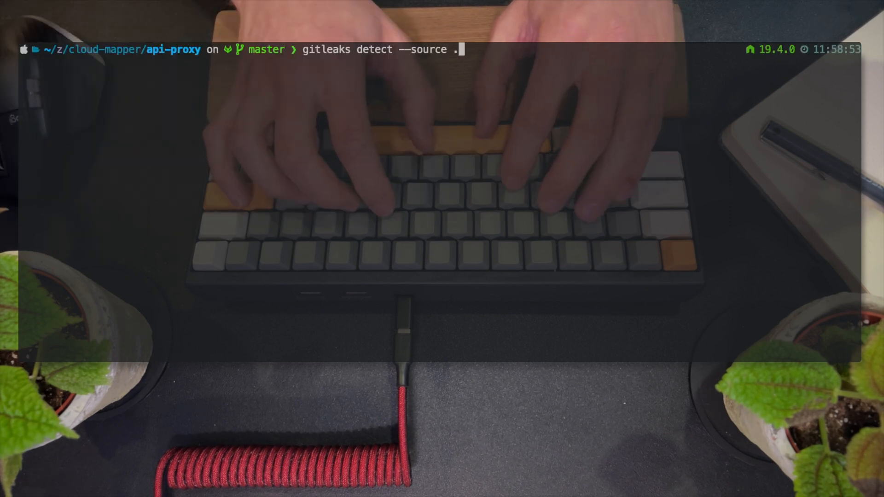
- Run gitleaks detect on api-proxy, finding 22 leaks in 176 commits, then launch Neovim
key(Enter)
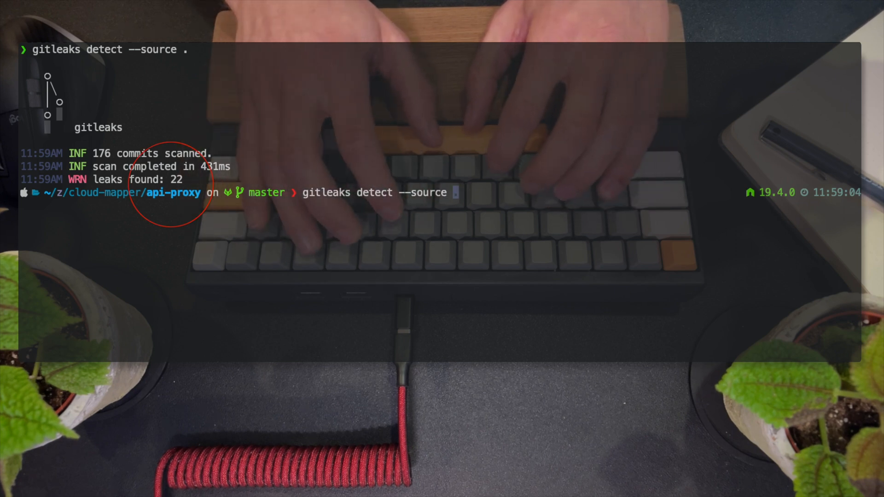
key(Enter)
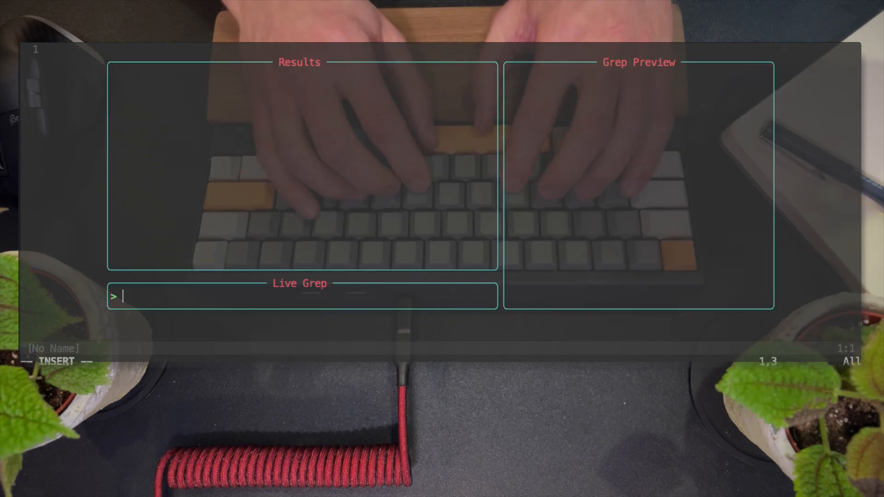
- Grep for 'leaks', open .ci-checks.yml and jump to the git-leaks job with /lea
text(leaks)
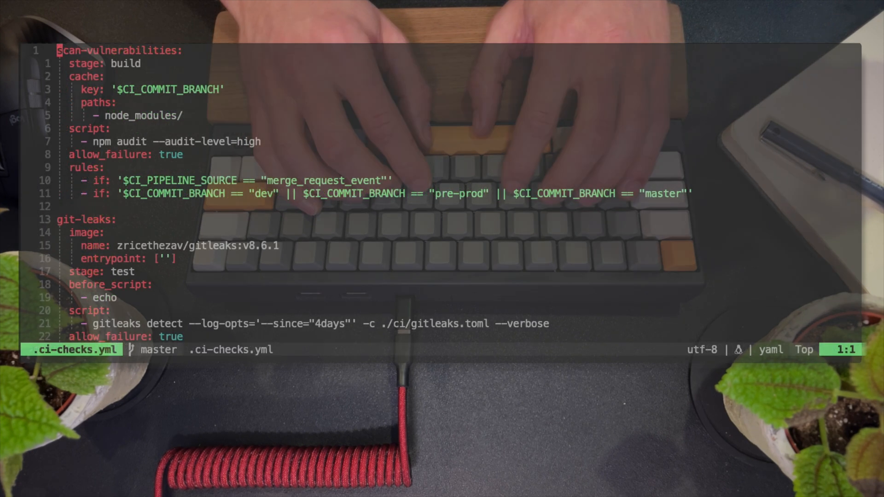
text(/lea)
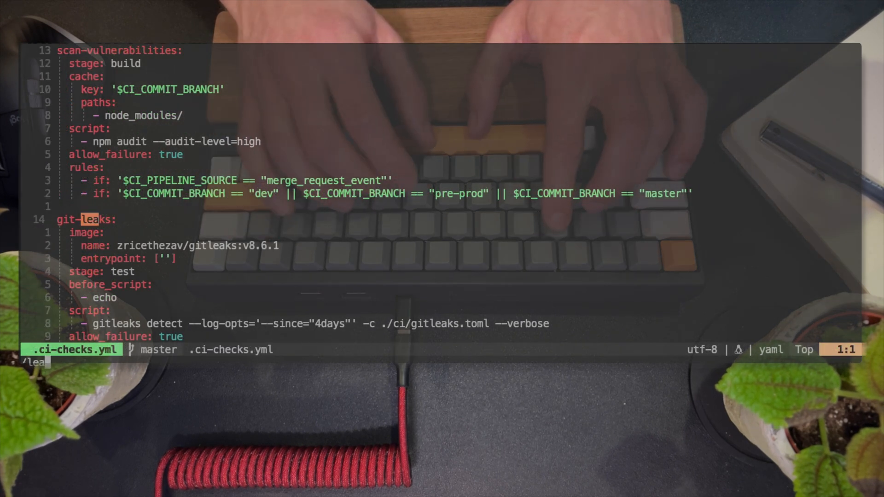
- Visually select the git-leaks job block and inspect its gitleaks v8.6.1 image tag
key(V)
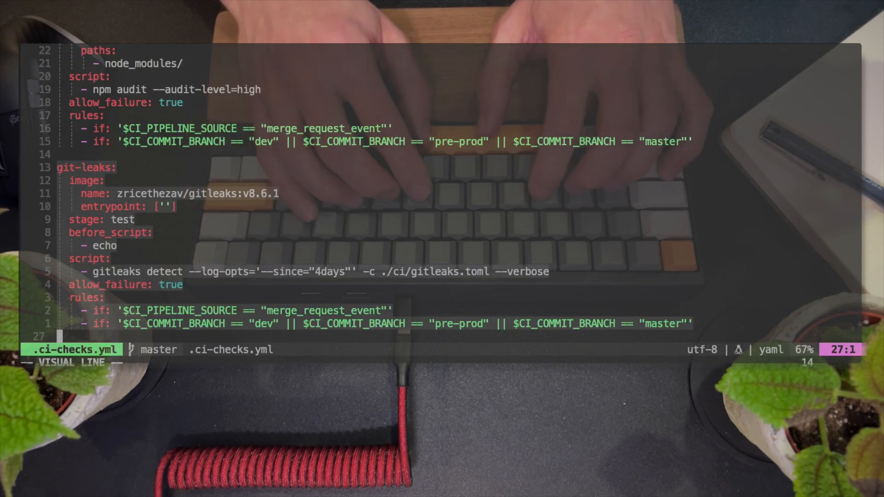
key(Escape)
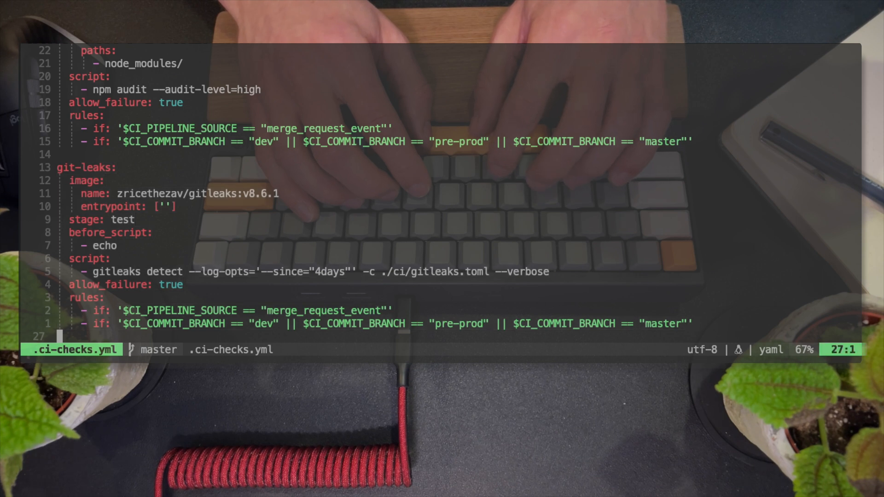
key(V)
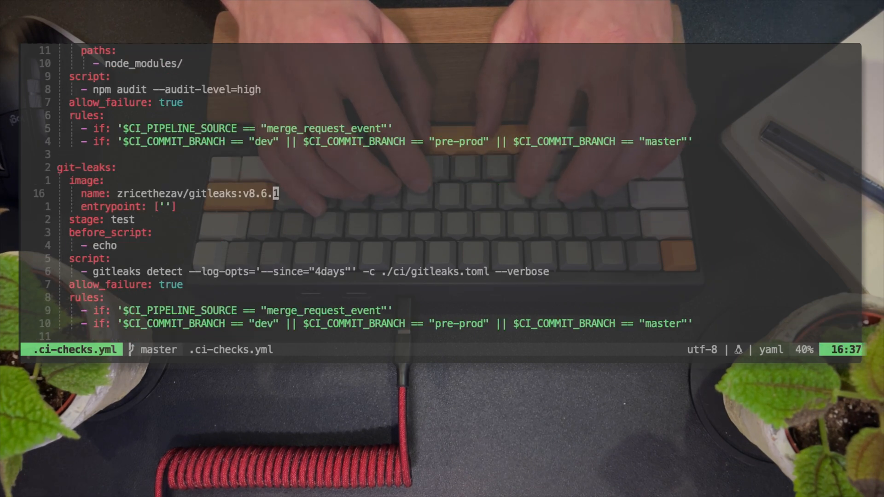
key(v)
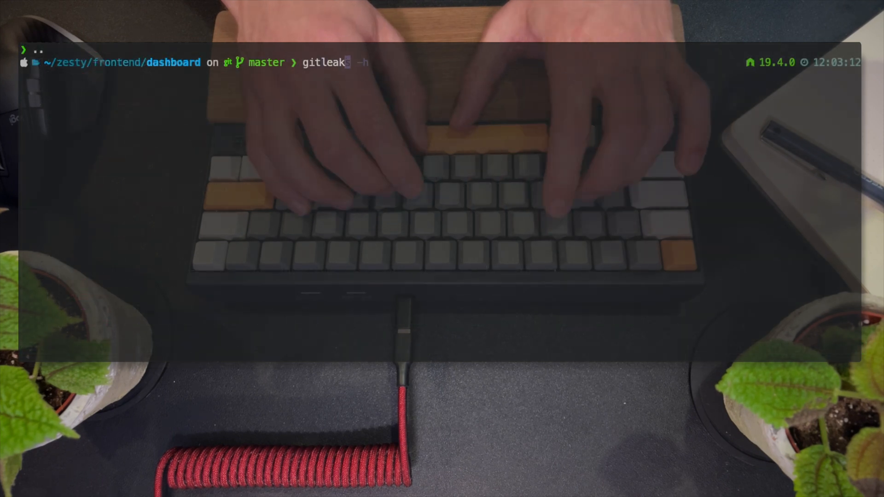
- Recall and run gitleaks -h in the dashboard project via history search
key(ctrl+r)
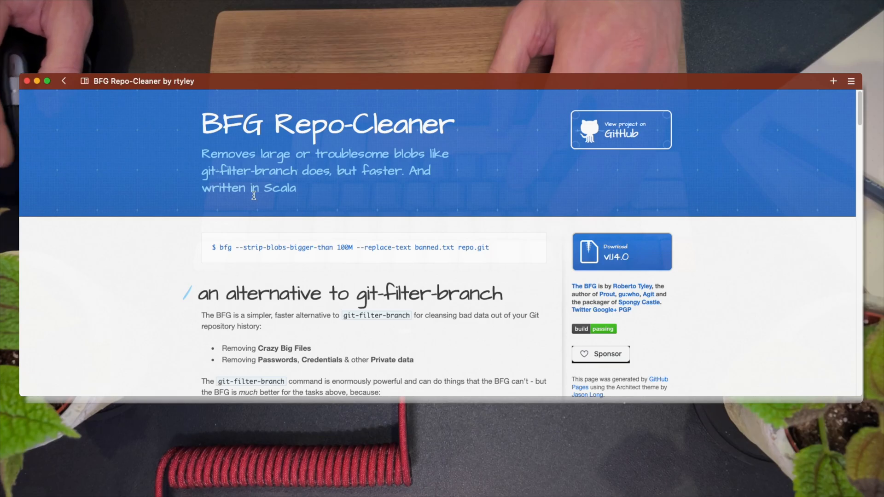
- Switch to the rtyley/bfg-repo-cleaner GitHub repository tab
click(645, 129)
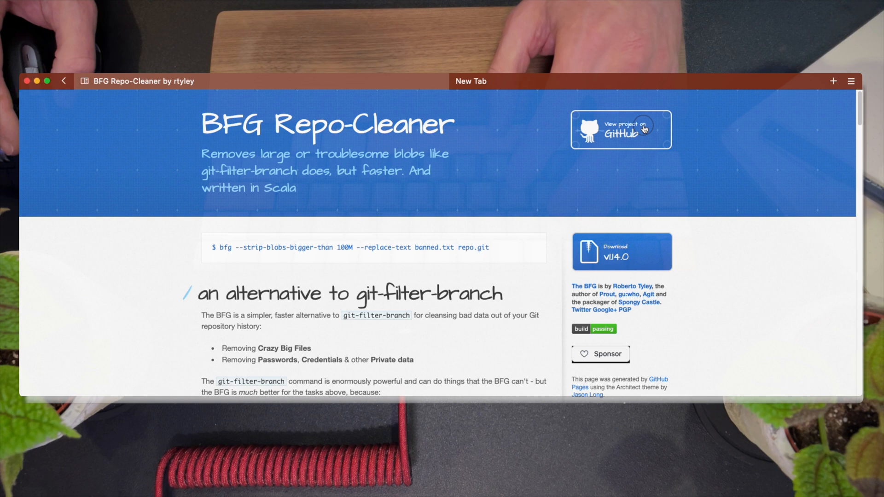
click(642, 131)
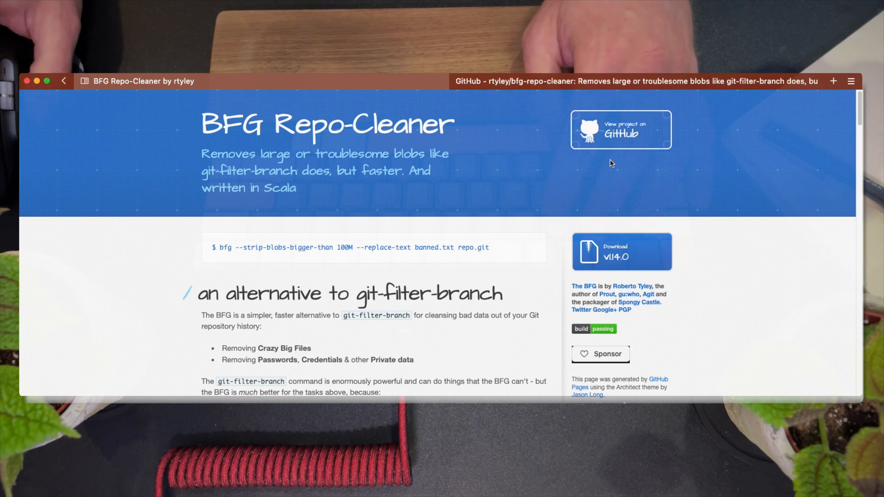
click(620, 129)
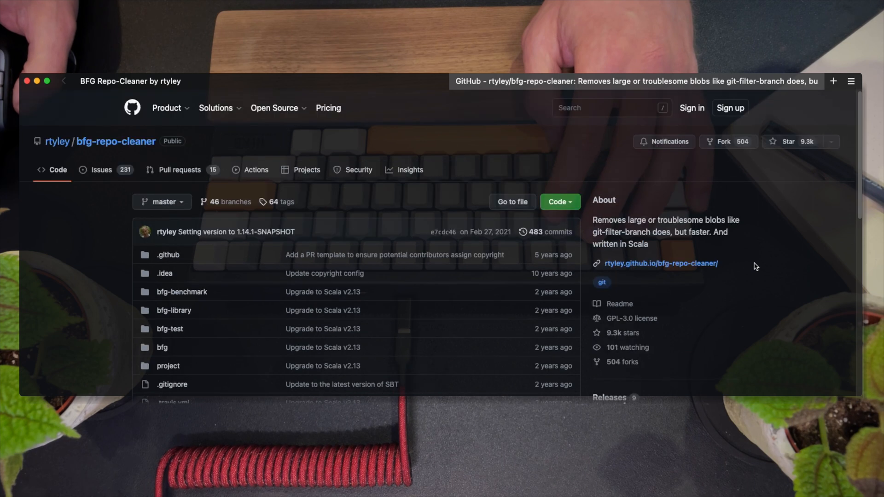
- Scroll through the repository's file list and sidebar down to its latest release
scroll(down, 3)
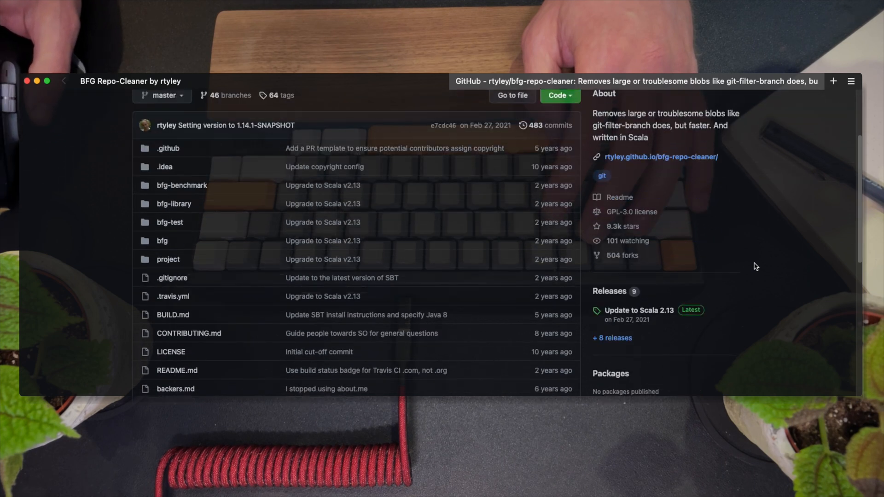
mouse_move(713, 142)
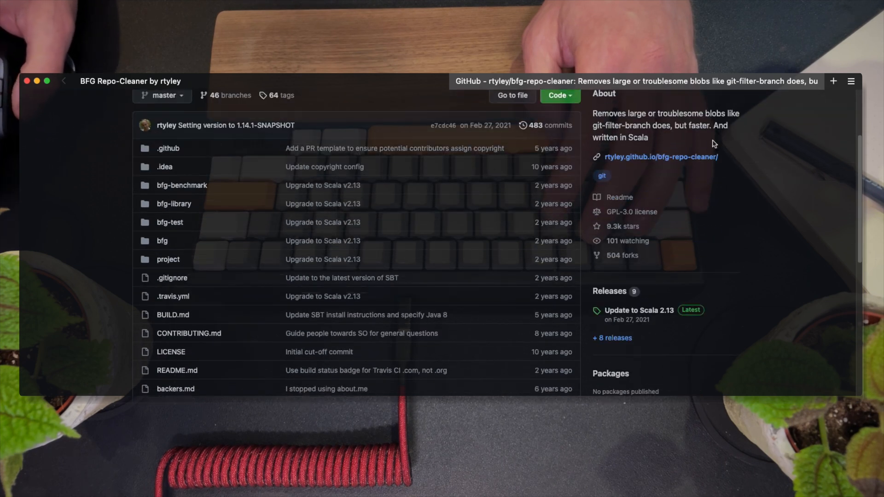
mouse_move(799, 232)
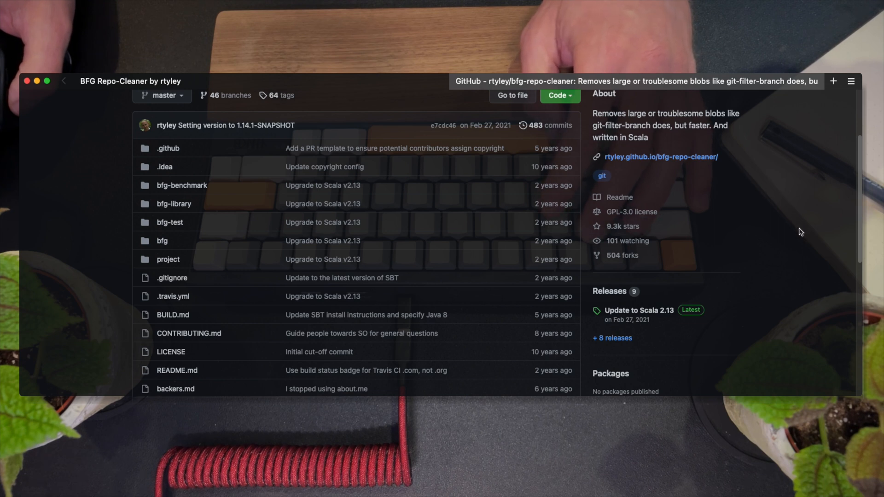
scroll(down, 3)
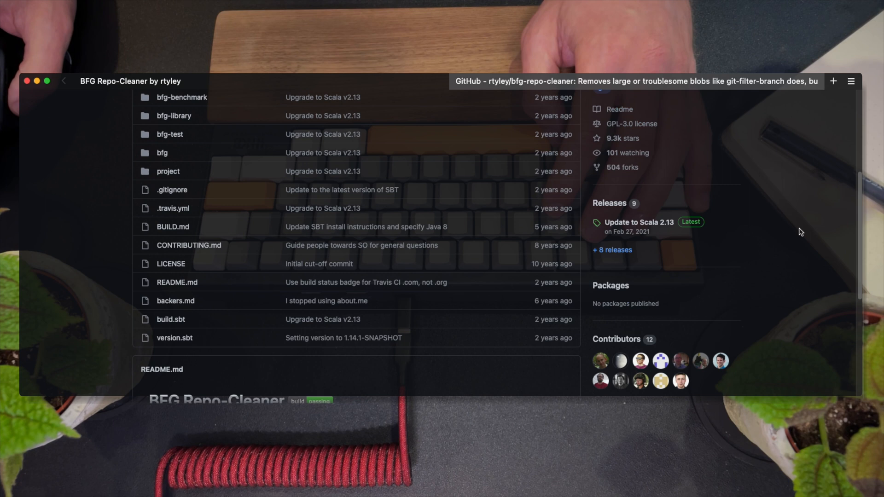
scroll(down, 3)
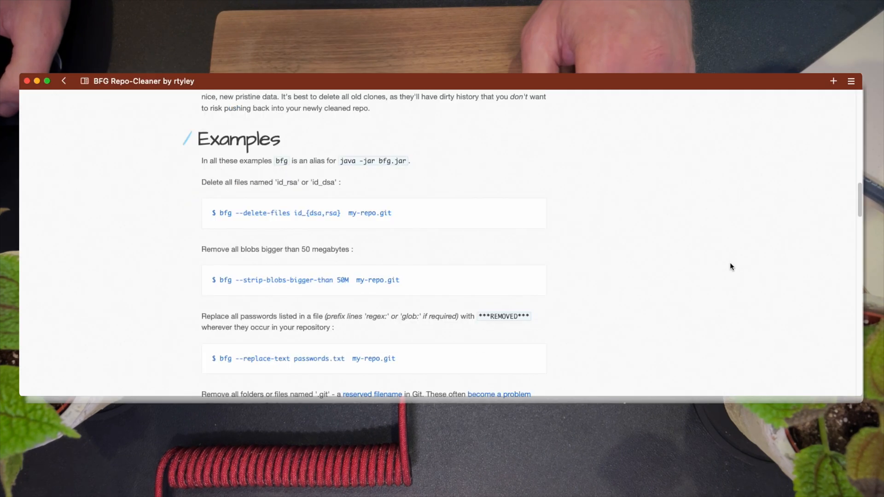
- Scroll to the Examples section with the bfg --delete-files and --replace-text commands
scroll(down, 3)
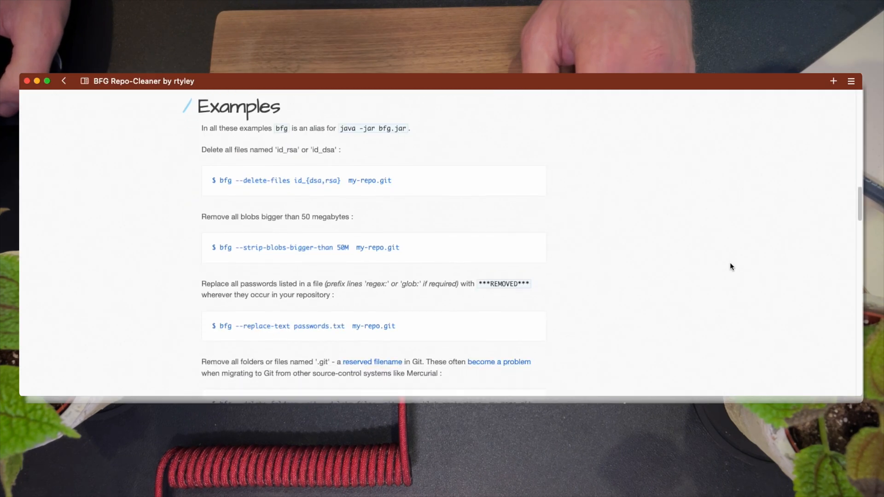
scroll(down, 3)
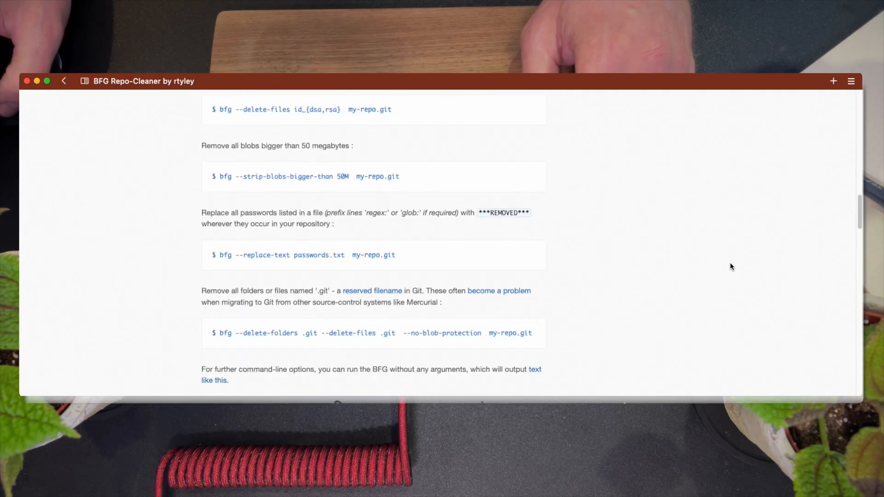
scroll(down, 3)
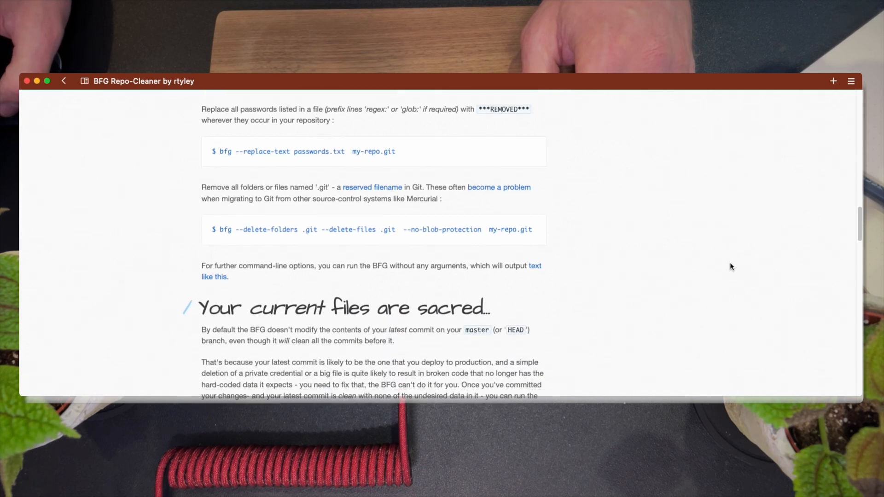
scroll(down, 3)
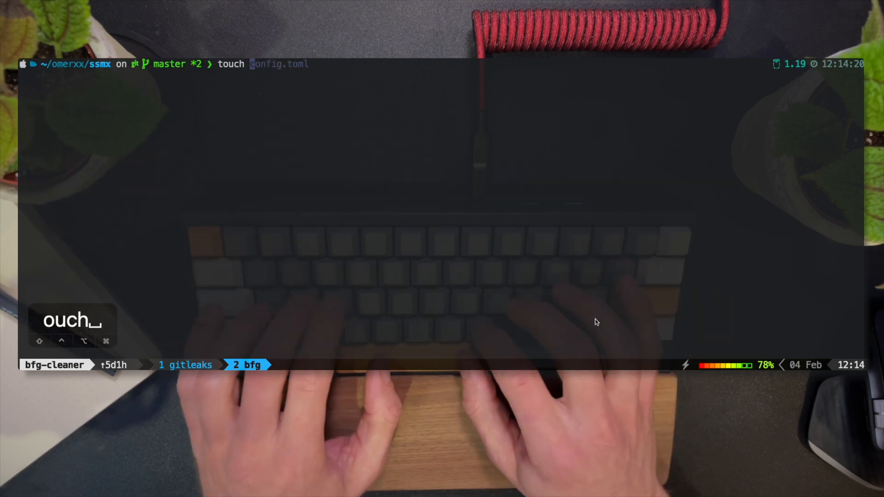
text(id_rsa)
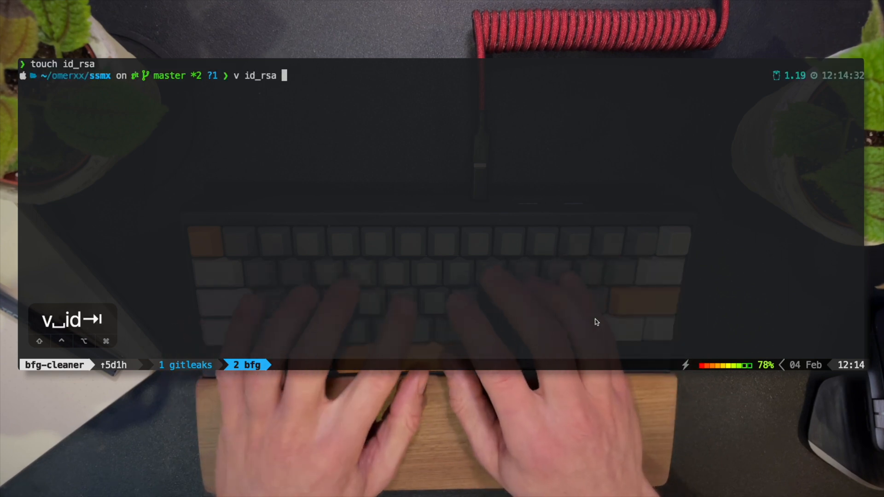
text(some secret key right there)
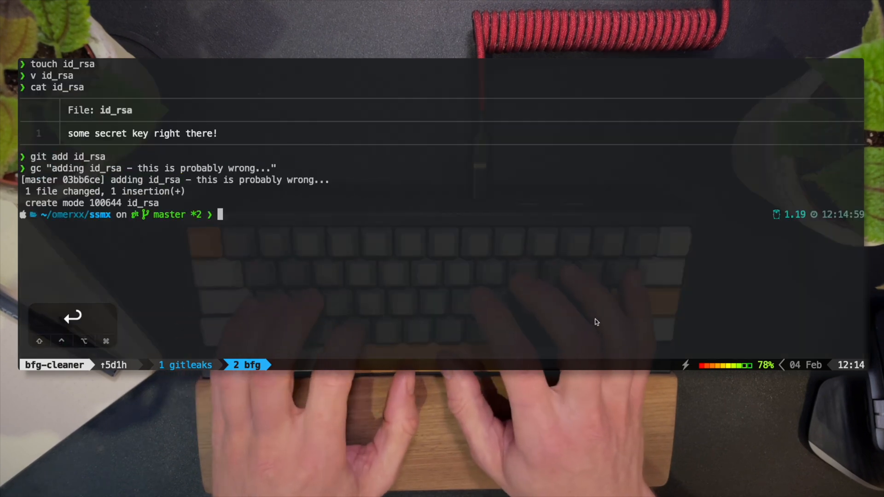
- Check the log with glog, reset hard to master to drop the commit, and clear the screen
text(glog)
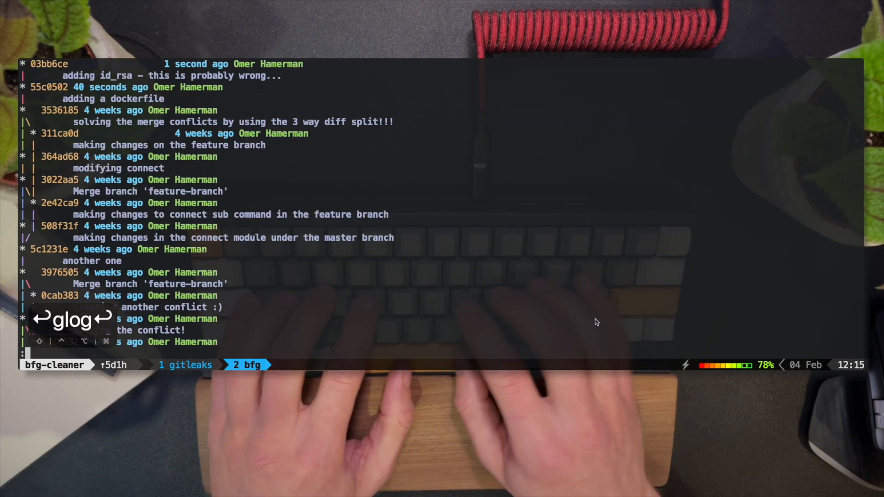
text(kj)
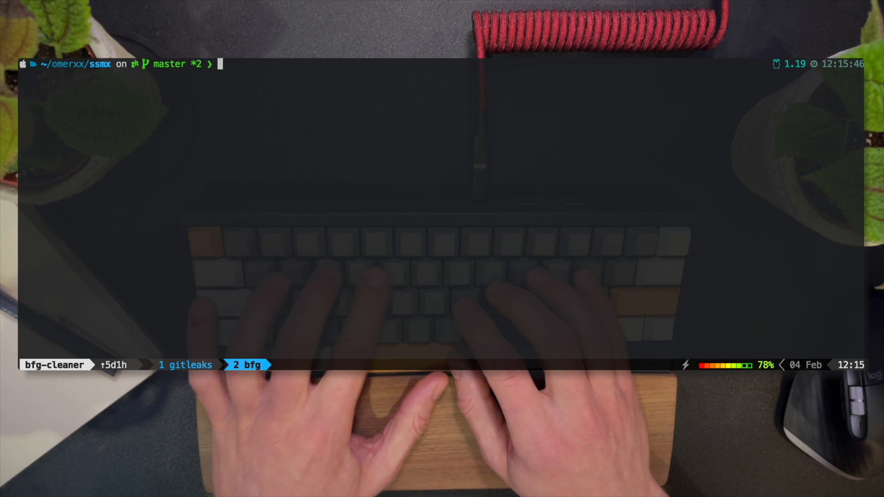
text(git reset --hard master)
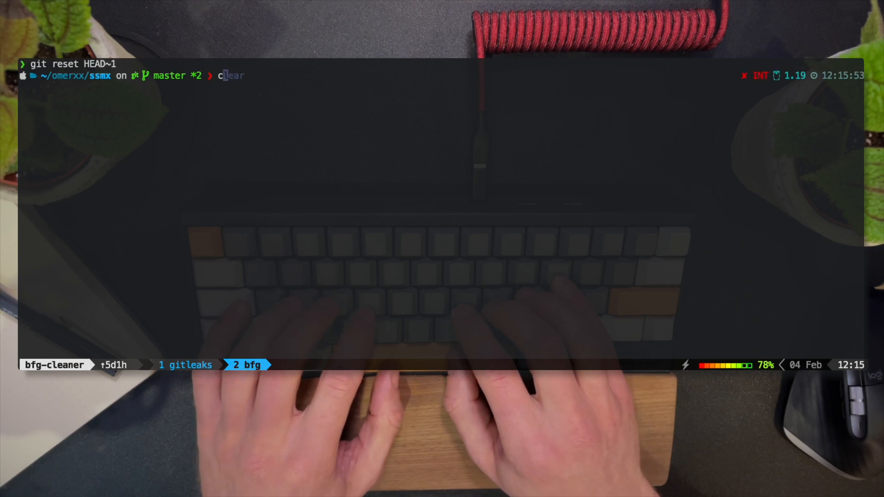
key(Enter)
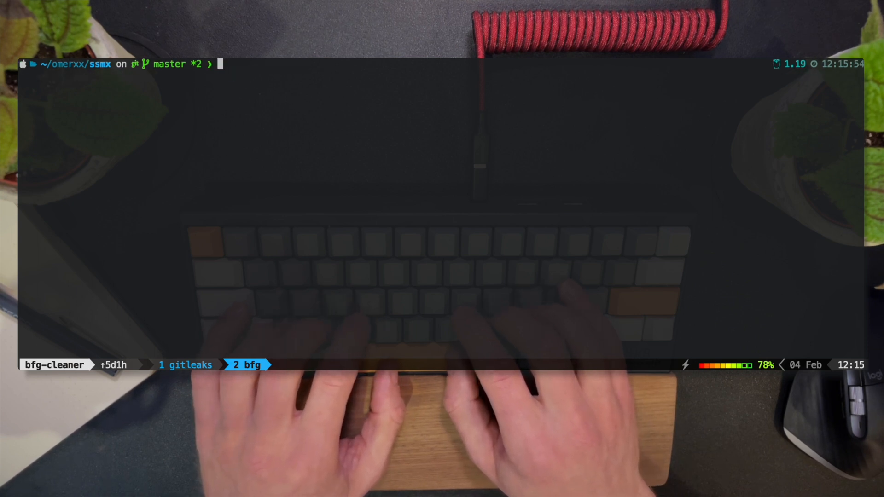
text(bfg)
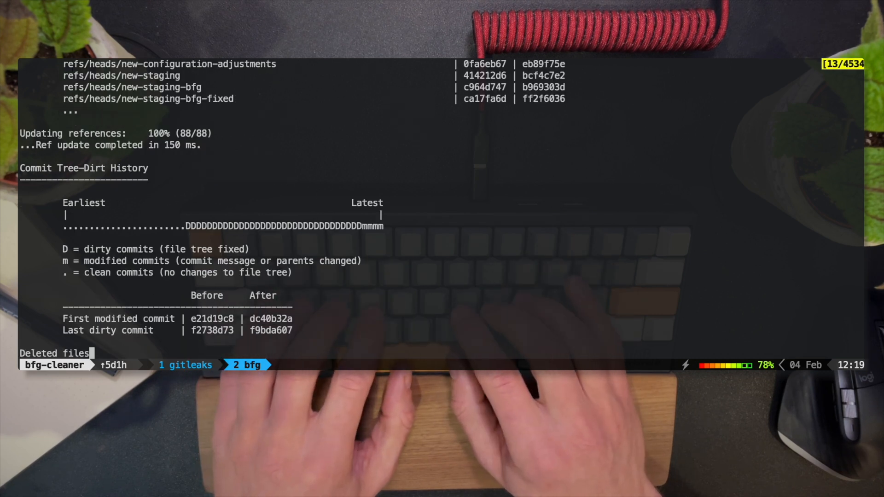
- Read the BFG report's Commit Tree-Dirt History and Deleted files sections showing config.prod.json removed
scroll(down, 3)
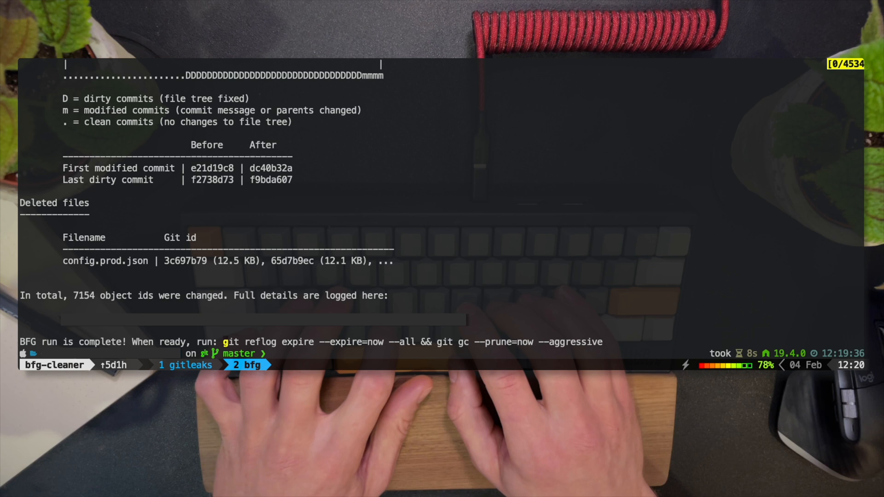
drag(221, 341, 451, 342)
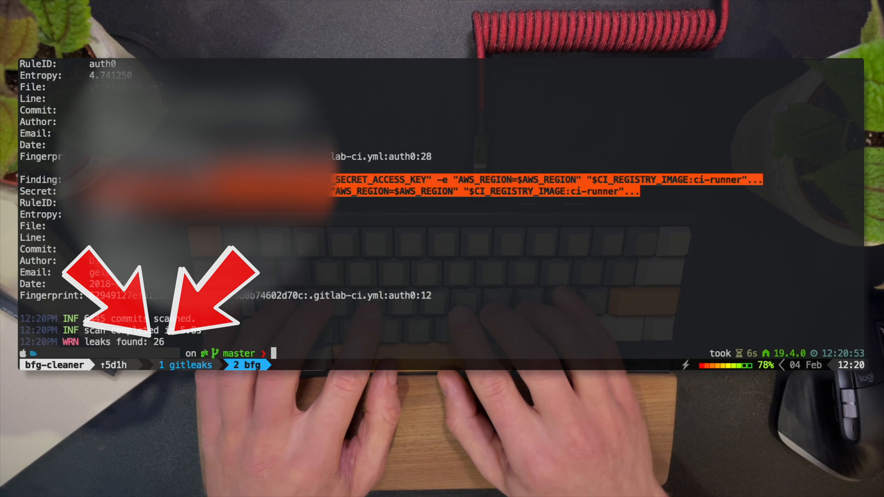
- Search back through the rerun gitleaks output, which still reports 26 leaks
key(Ctrl+r)
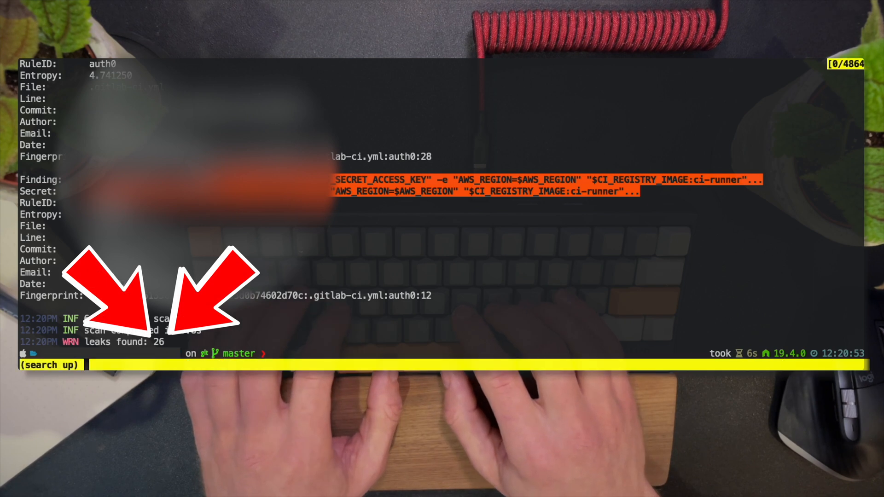